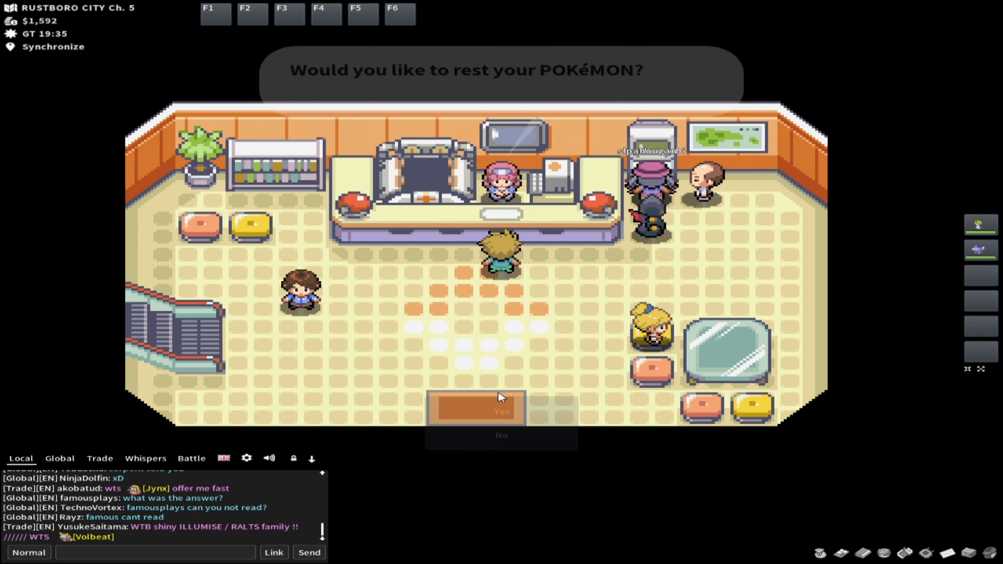
Agree to rest so the nurse heals the whole party
click(474, 410)
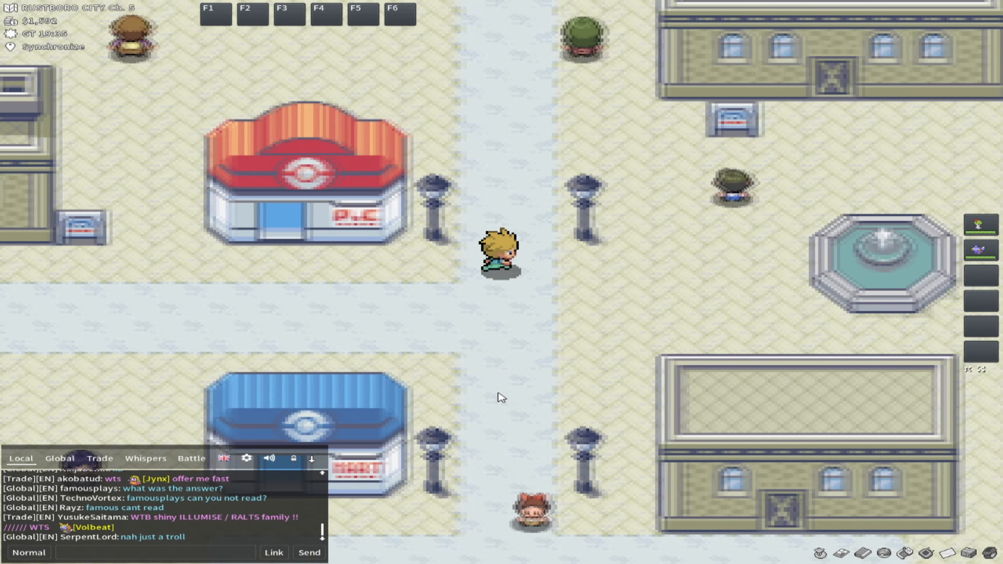
Walk north through Rustboro past the gym onto Route 116 until a wild Nincada appears
key(up)
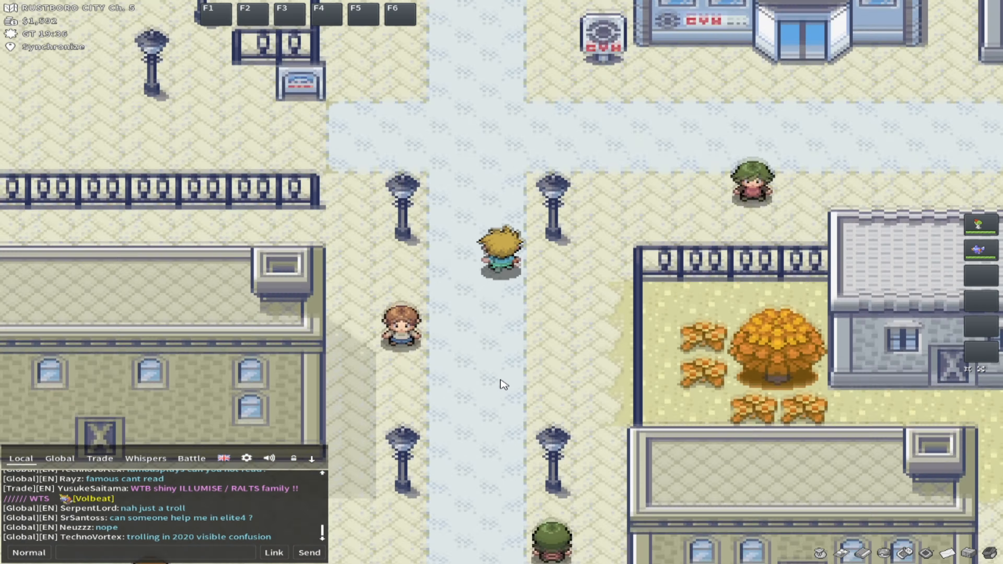
key(up)
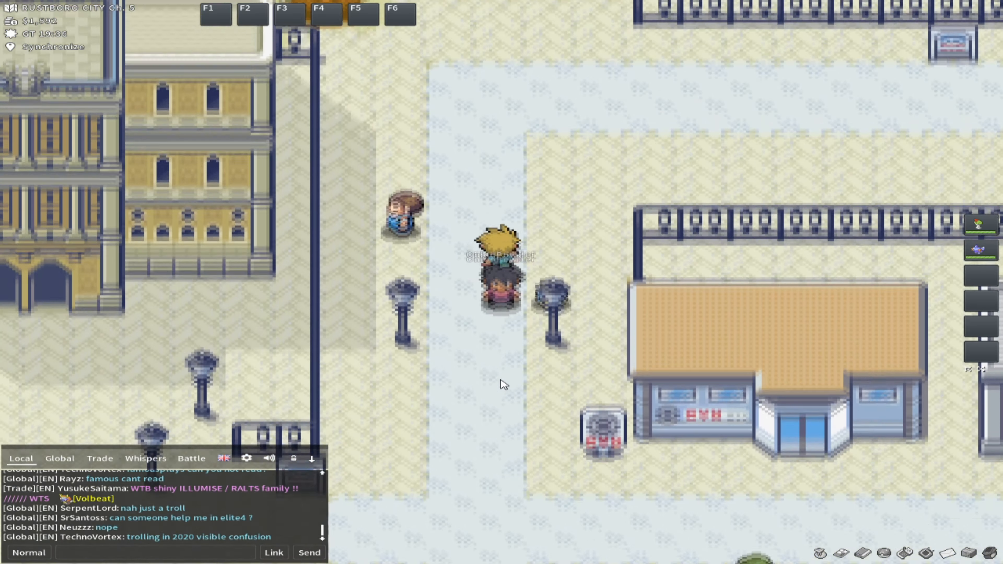
key(up)
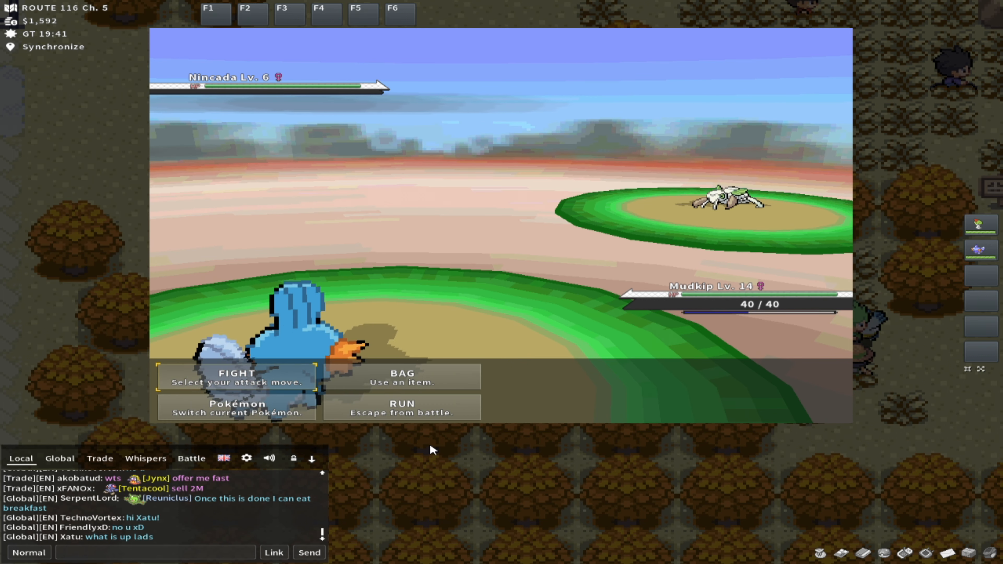
Bring up Ralts's Pokémon Summary from the party panel to check its experience
click(237, 376)
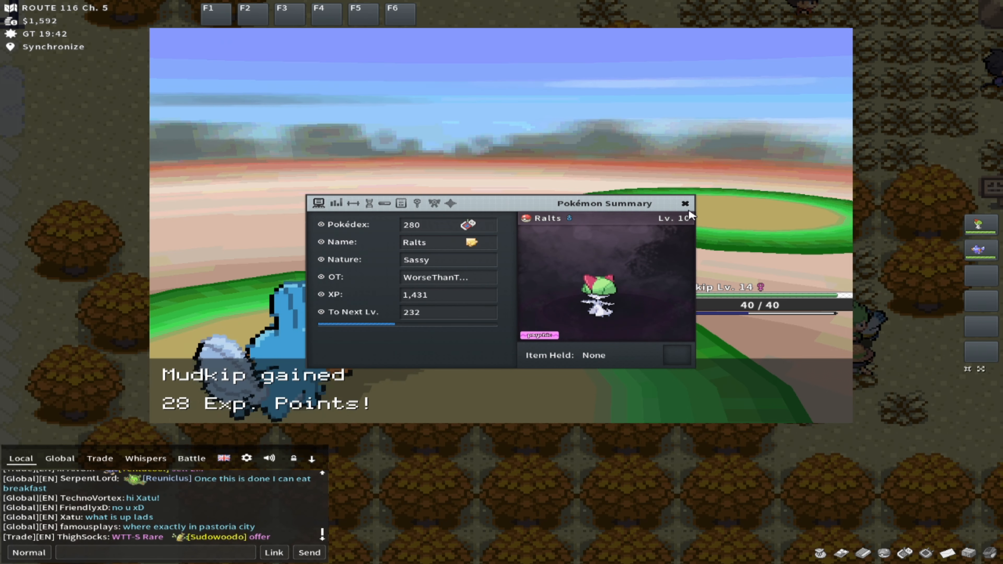
click(685, 203)
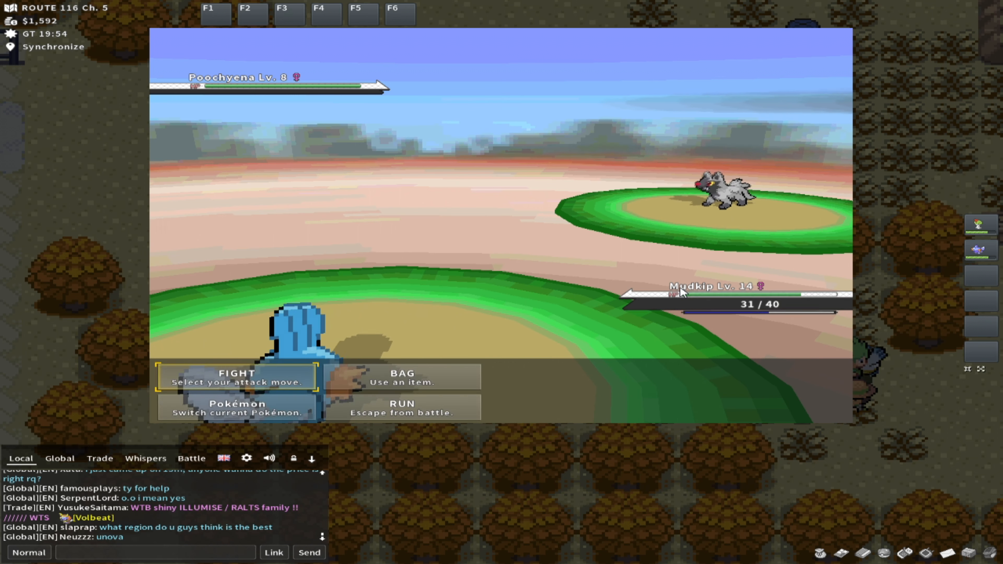
click(235, 376)
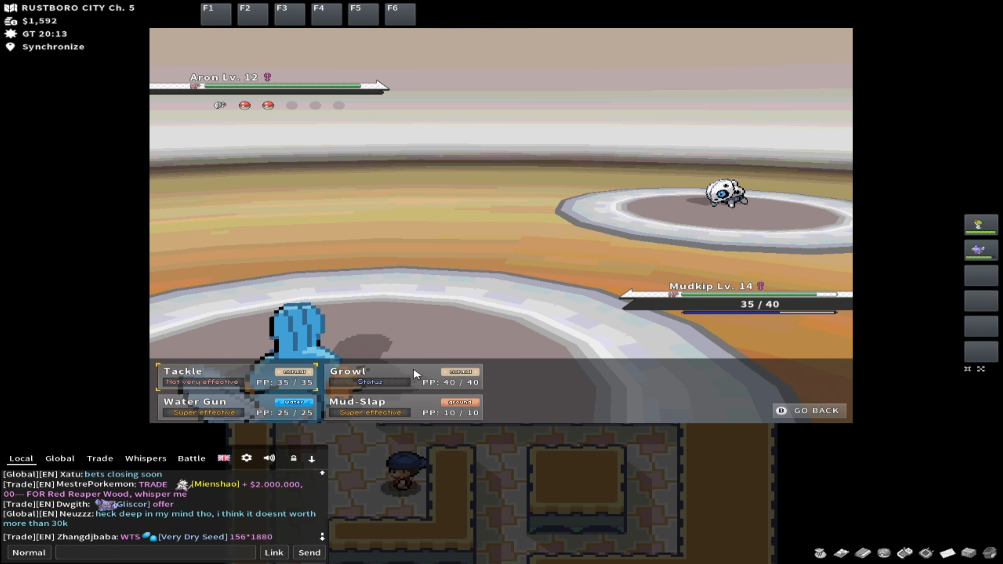
Choose Mudkip's next move from Tackle, Growl, Water Gun and Mud-Slap against Aron
click(195, 406)
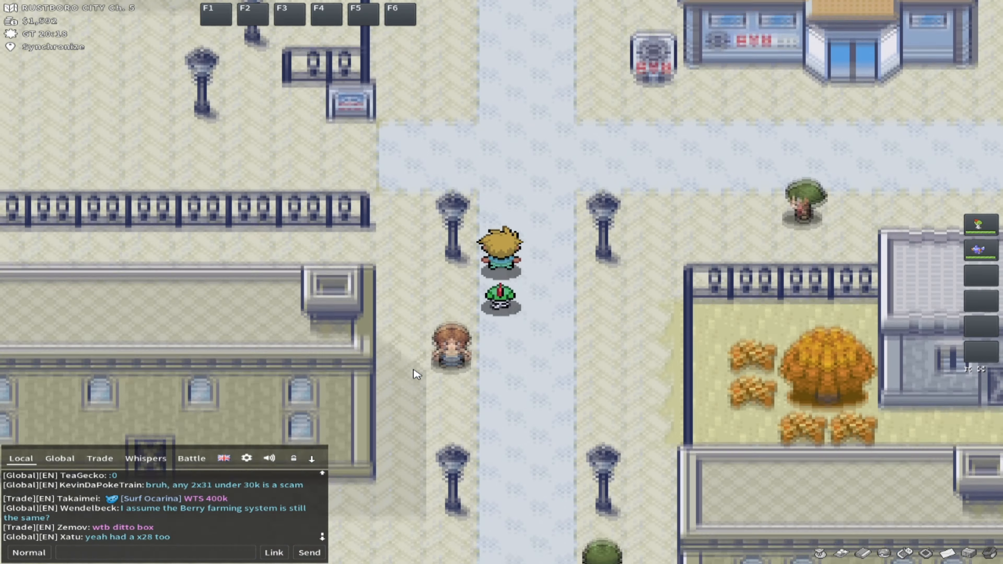
Walk the trainer and follower north through the Rustboro City streets
key(up)
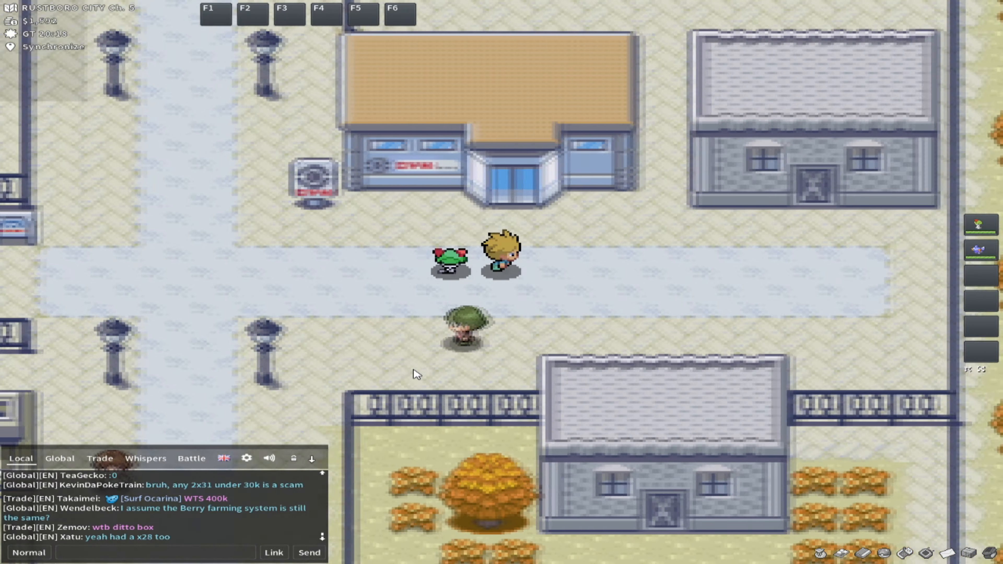